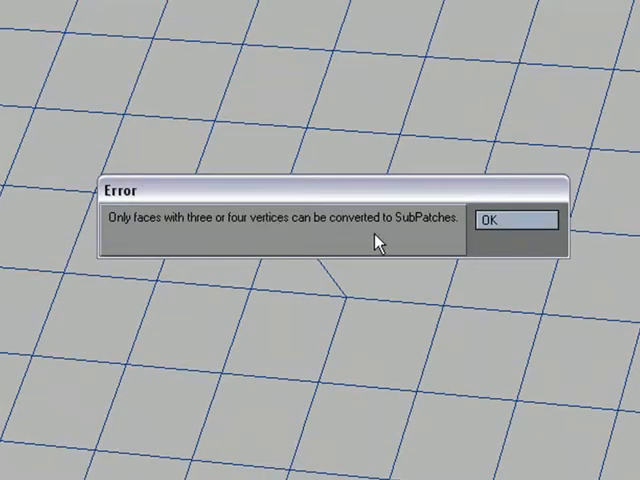
- Dismiss the SubPatch conversion error dialog to view the grid mesh
{"action": "left_click", "coordinate": [513, 220]}
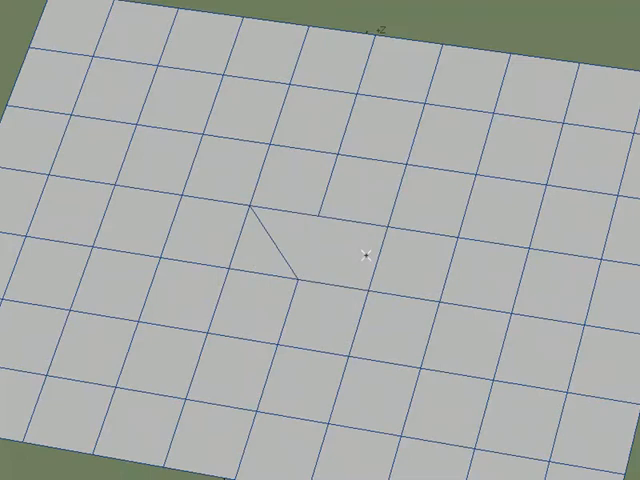
{"action": "mouse_move", "coordinate": [323, 265]}
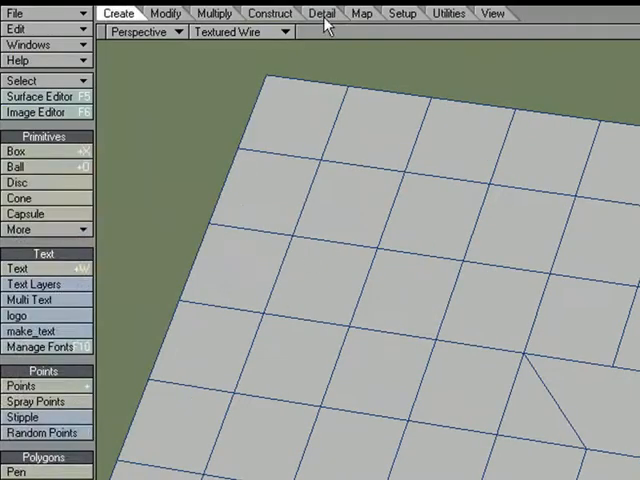
- Show the Detail tools with the Points, Polygons and Edges commands
{"action": "left_click", "coordinate": [322, 13]}
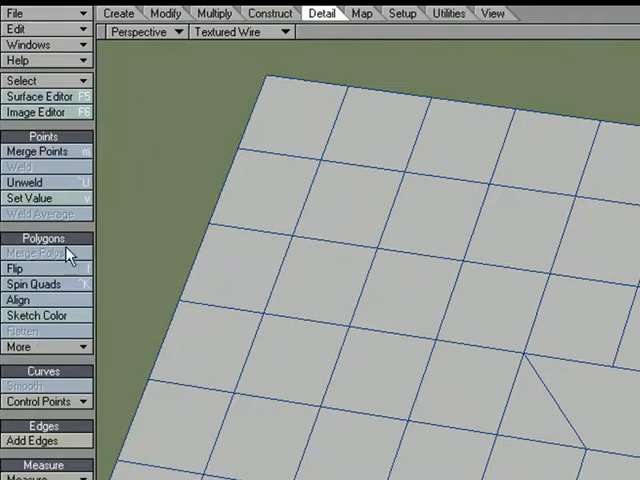